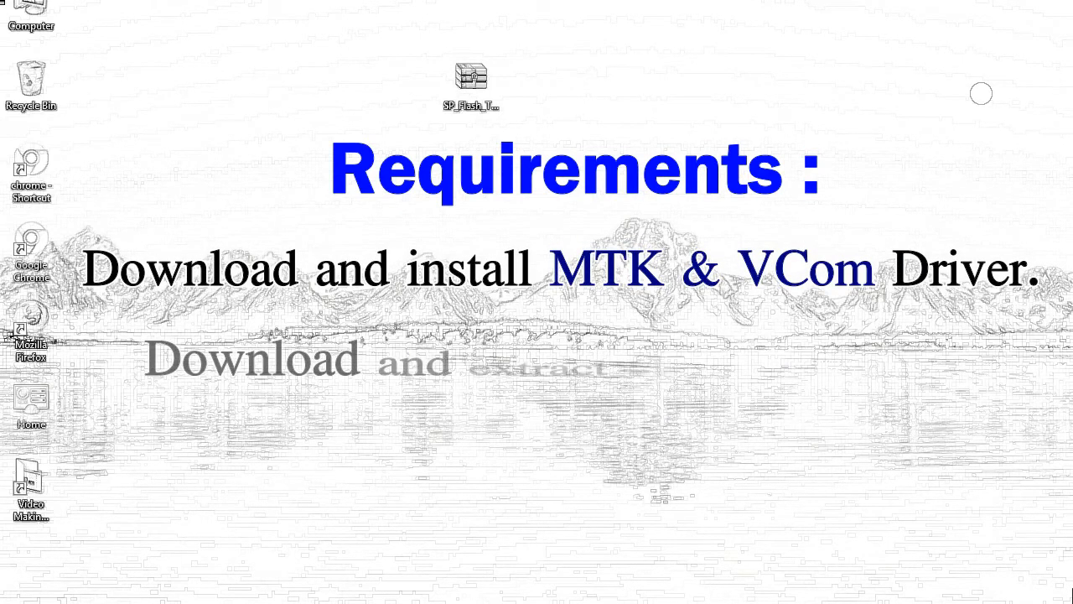
# - Extract the SP_Flash_Tool zip on the desktop with Extract Here
pyautogui.rightClick(470, 80)
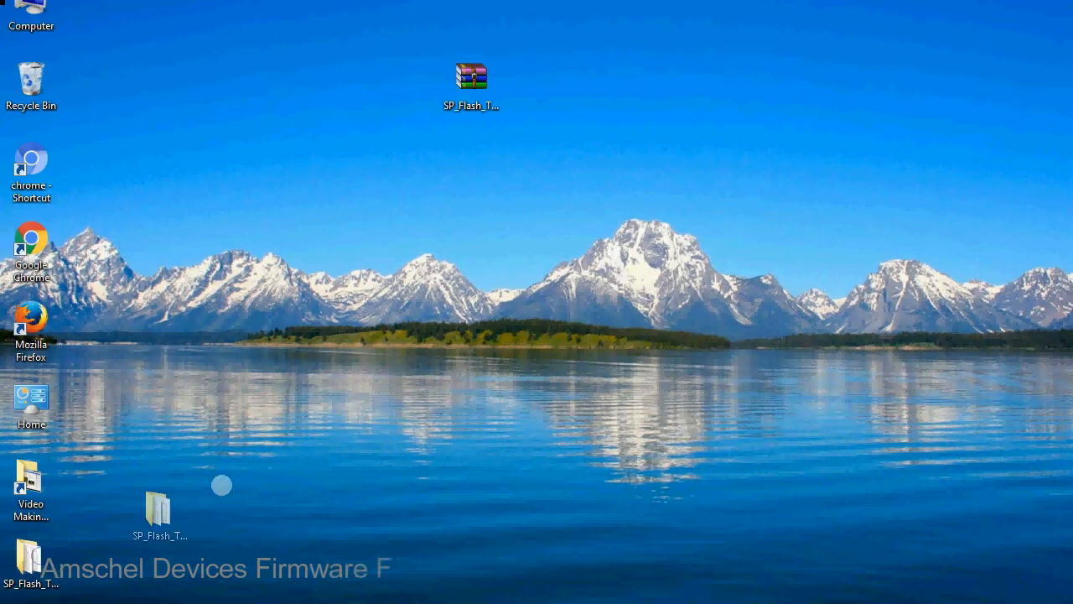
# - Move the SP_Flash_Tool_v5.1728_Win folder beside the zip and open it
pyautogui.moveTo(157, 507); pyautogui.dragTo(543, 84)
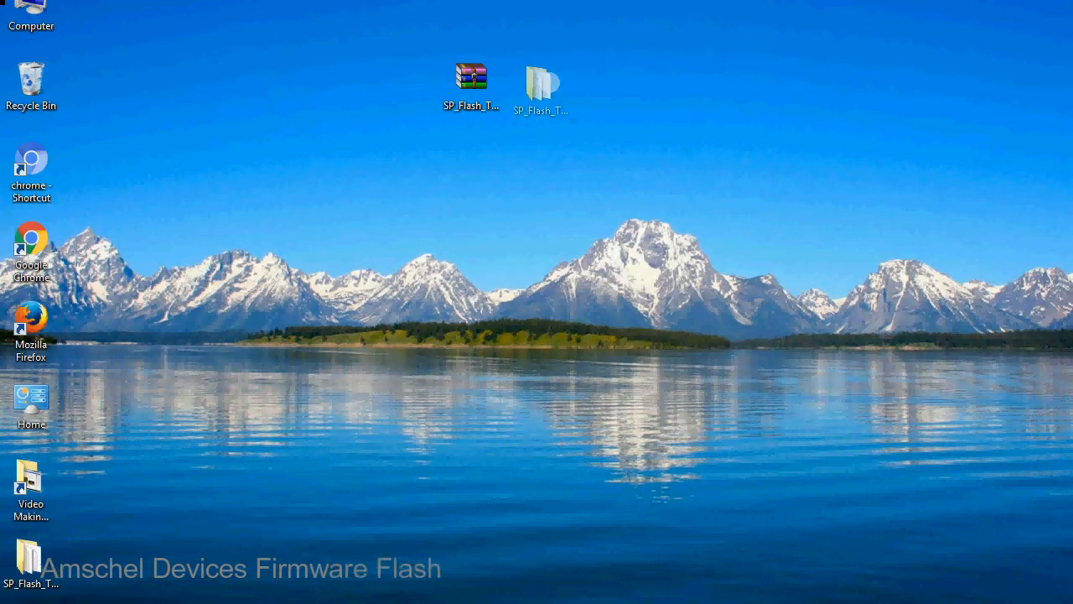
pyautogui.click(540, 88)
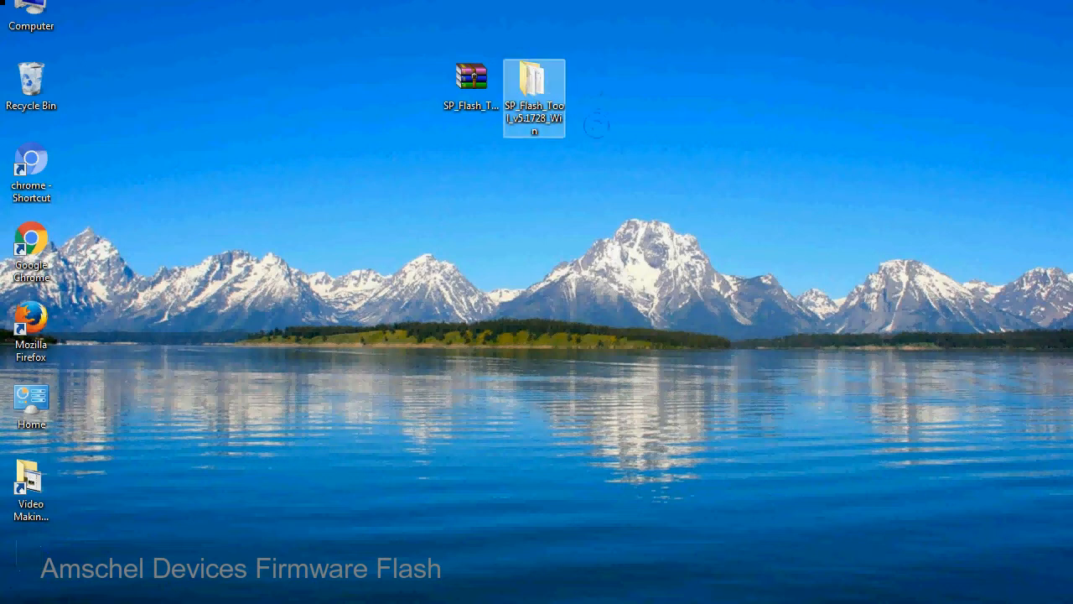
pyautogui.doubleClick(534, 86)
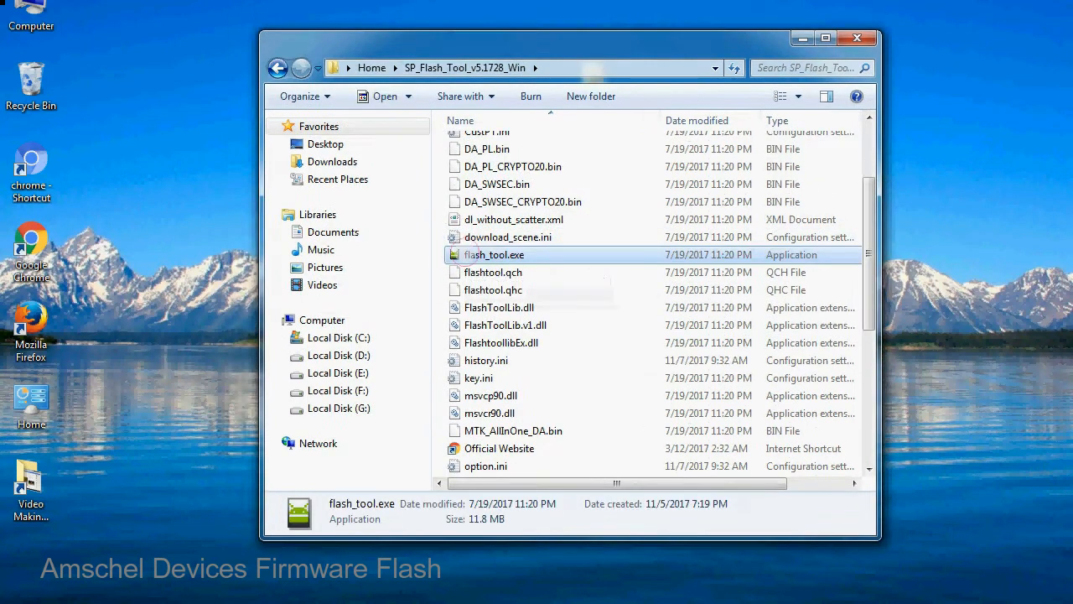
# - Start flash_tool.exe from the SP_Flash_Tool_v5.1728_Win folder
pyautogui.rightClick(493, 254)
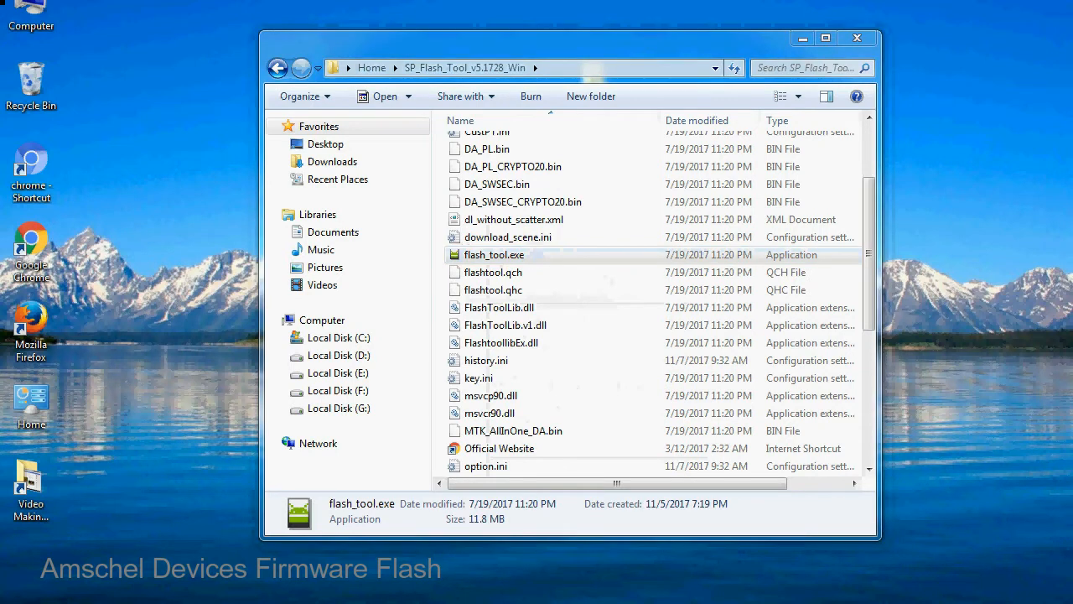
pyautogui.doubleClick(494, 254)
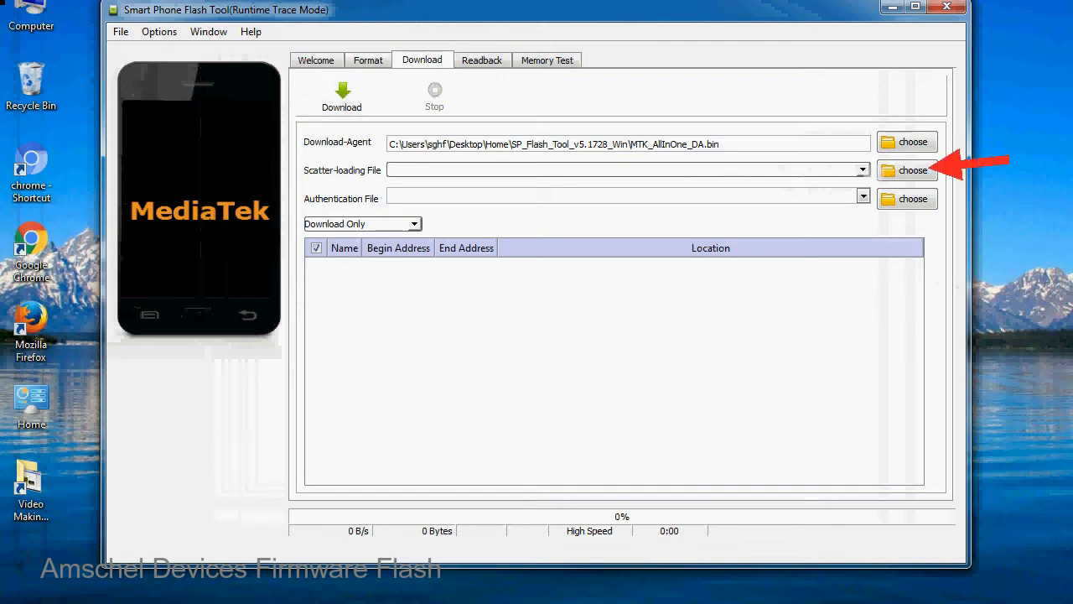
# - Open the Scatter-loading File picker on the Download tab
pyautogui.click(913, 170)
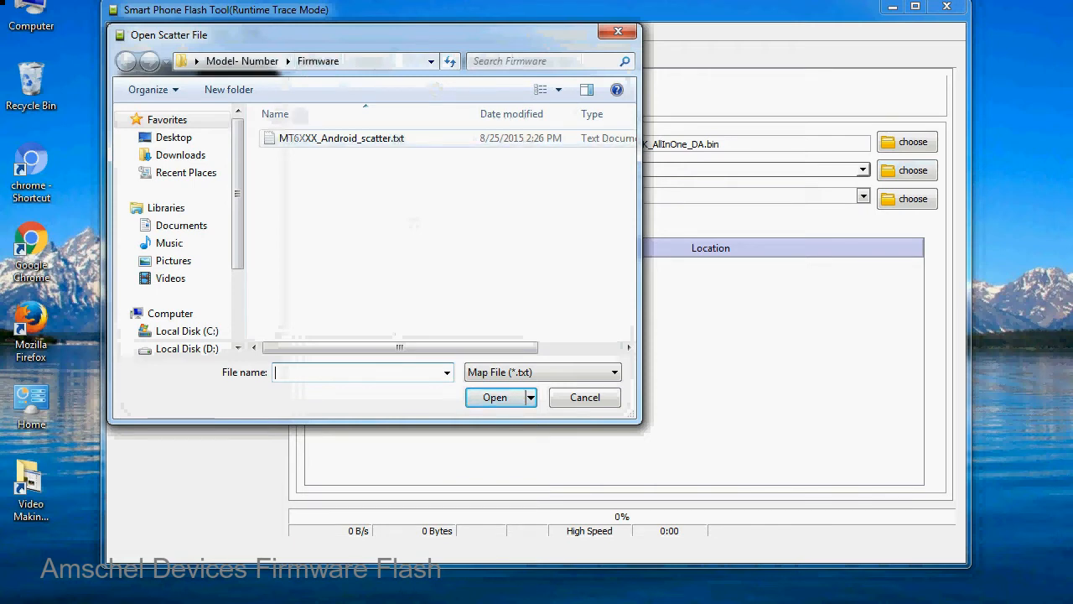
# - Load MT6XXX_Android_scatter.txt as the scatter-loading file
pyautogui.click(341, 137)
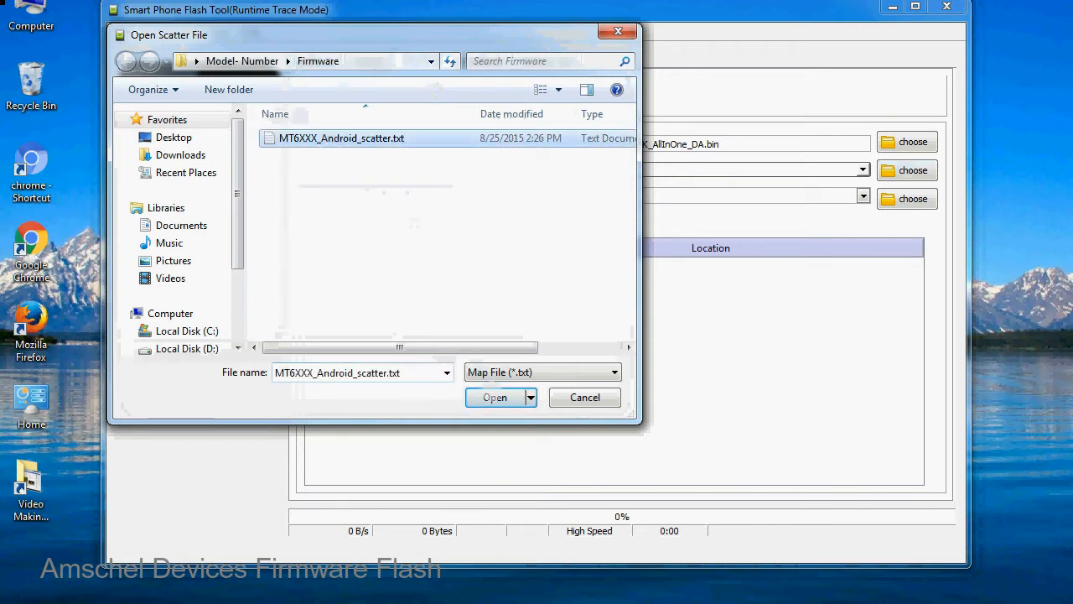
pyautogui.click(495, 397)
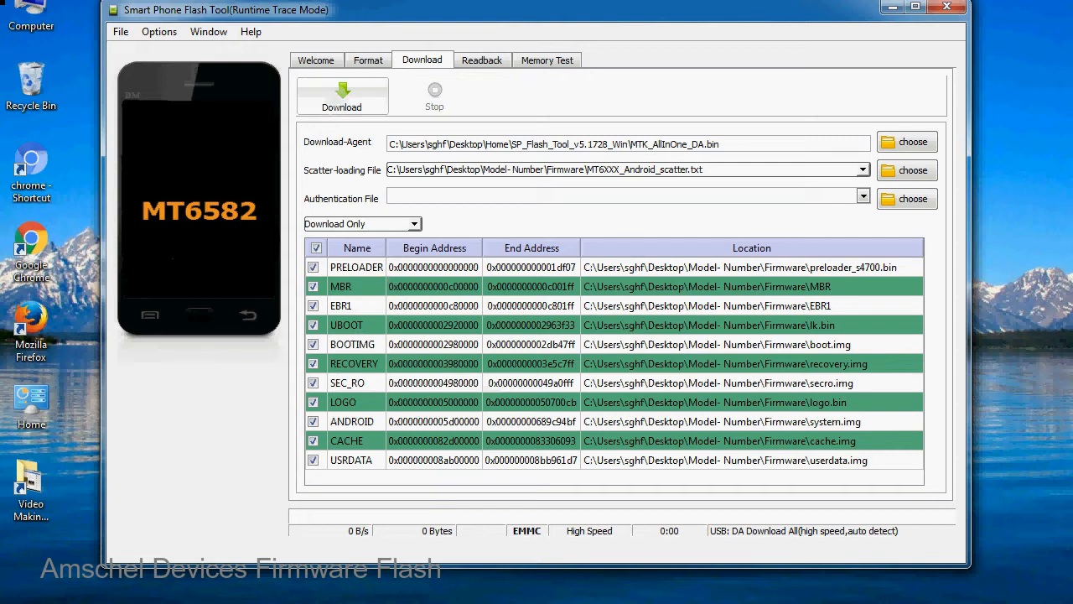
# - Start downloading the PRELOADER-to-USRDATA partitions to the MT6582 phone
pyautogui.click(342, 94)
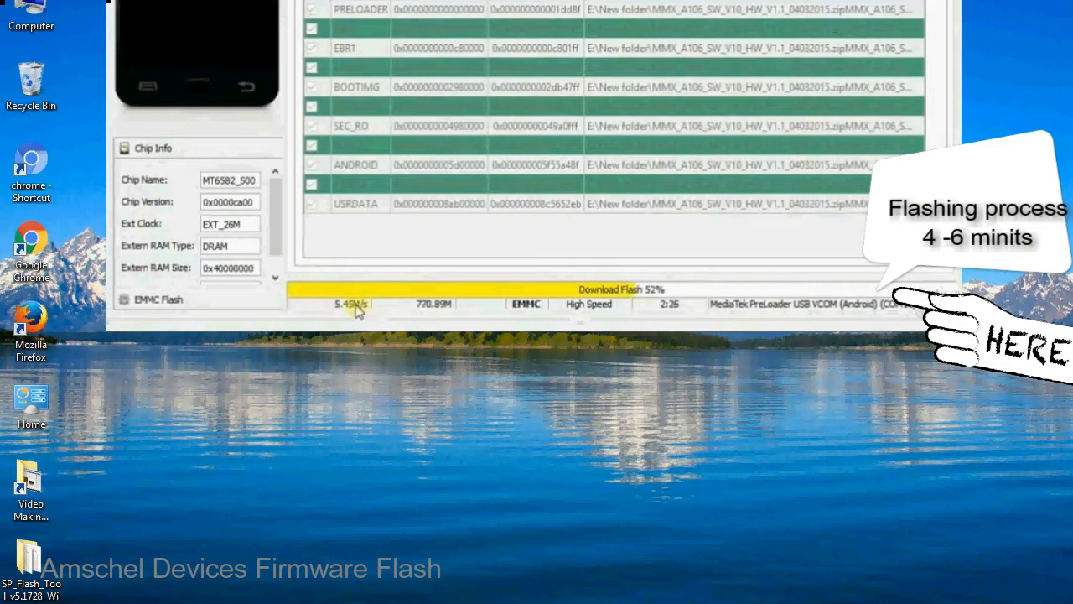
pyautogui.moveTo(624, 313)
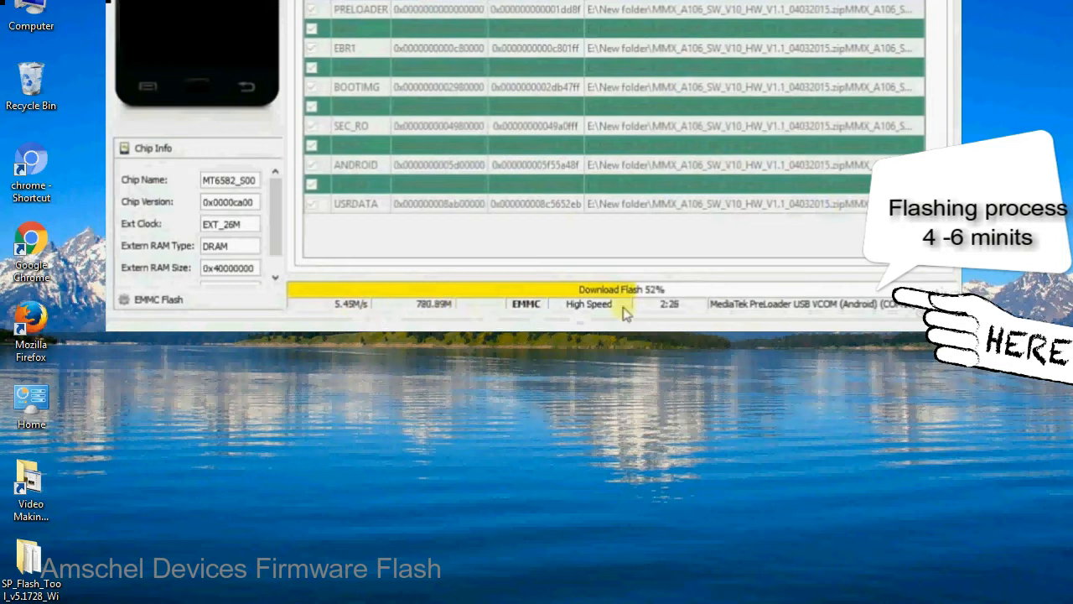